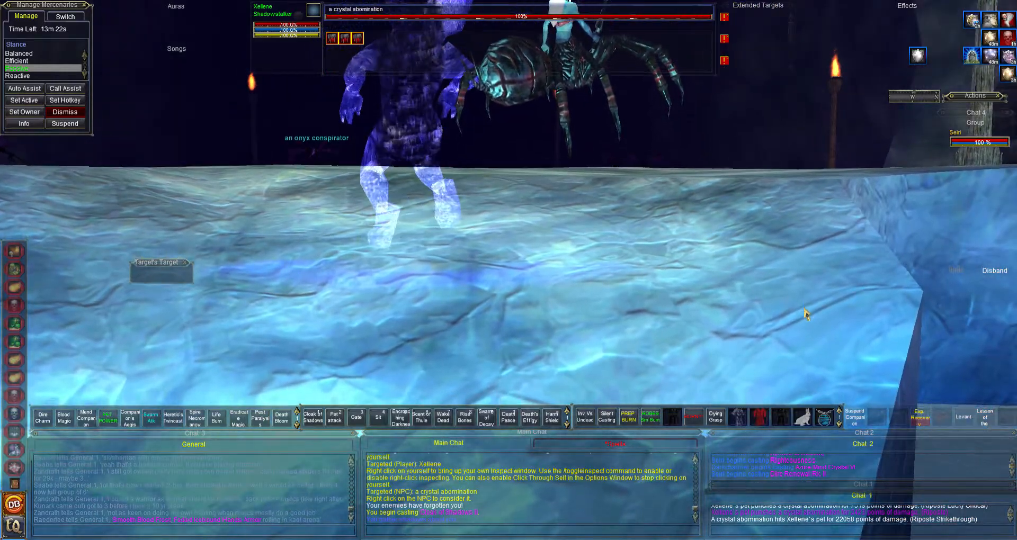
# - Target the crystal abomination so the mercenary and pet attack it
pyautogui.click(530, 417)
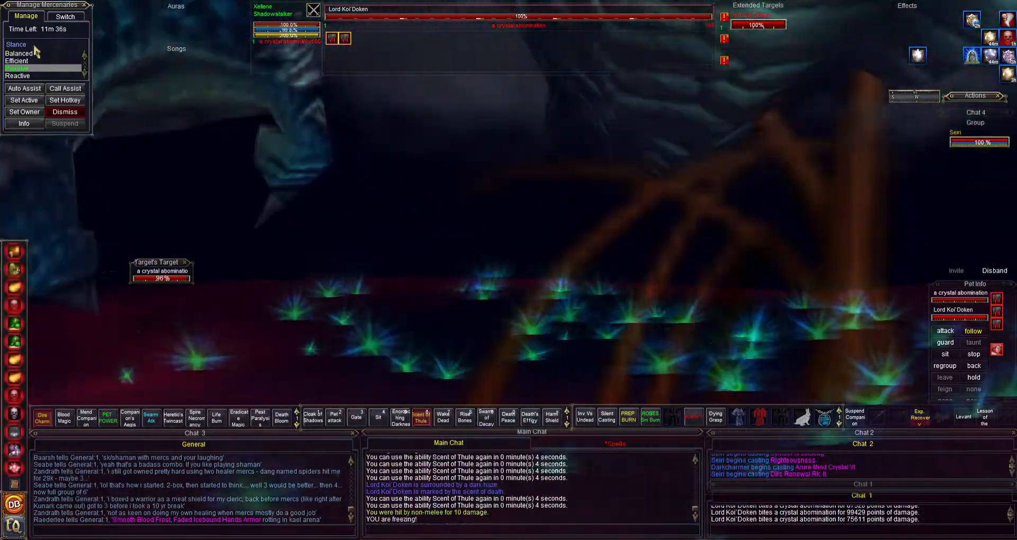
# - Target Lord Koi'Doken and cast Scent of Thule on him
pyautogui.click(18, 76)
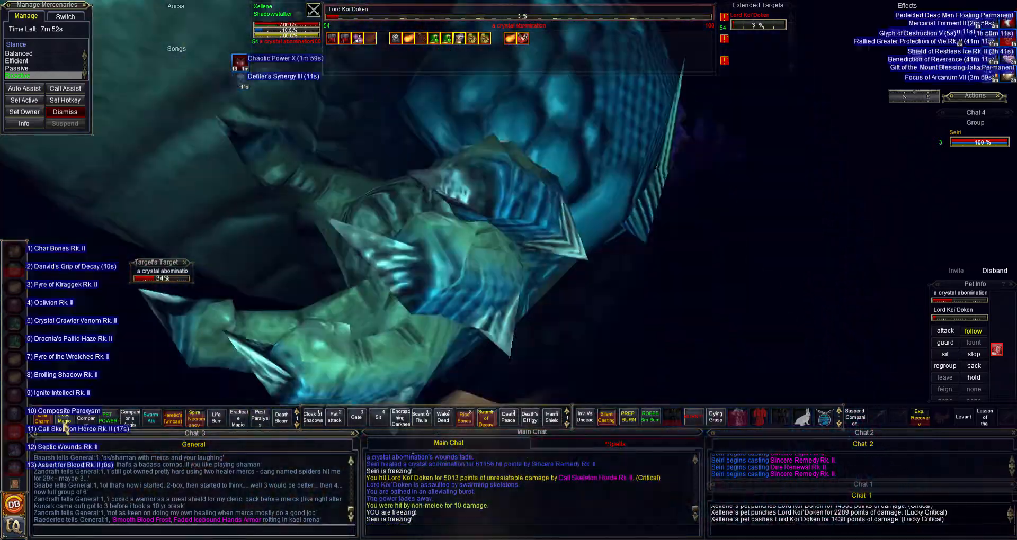
# - Cast a remaining spell gem to kill Lord Koi'Doken
pyautogui.click(63, 284)
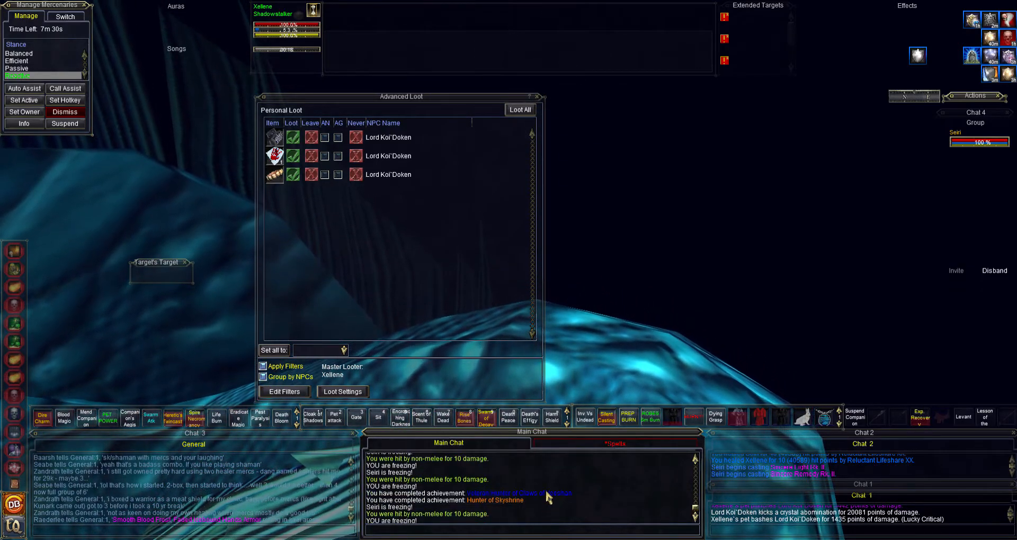
# - Open the Advanced Loot window listing Lord Koi'Doken's three dropped items
pyautogui.click(511, 494)
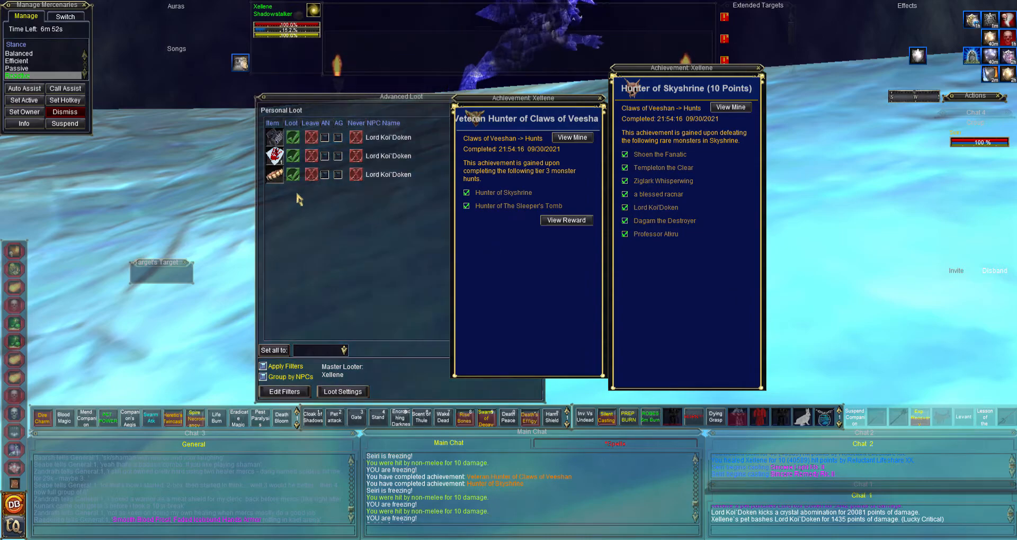
# - Inspect Koi'Doken's Spine, the waist item from the loot list
pyautogui.click(274, 156)
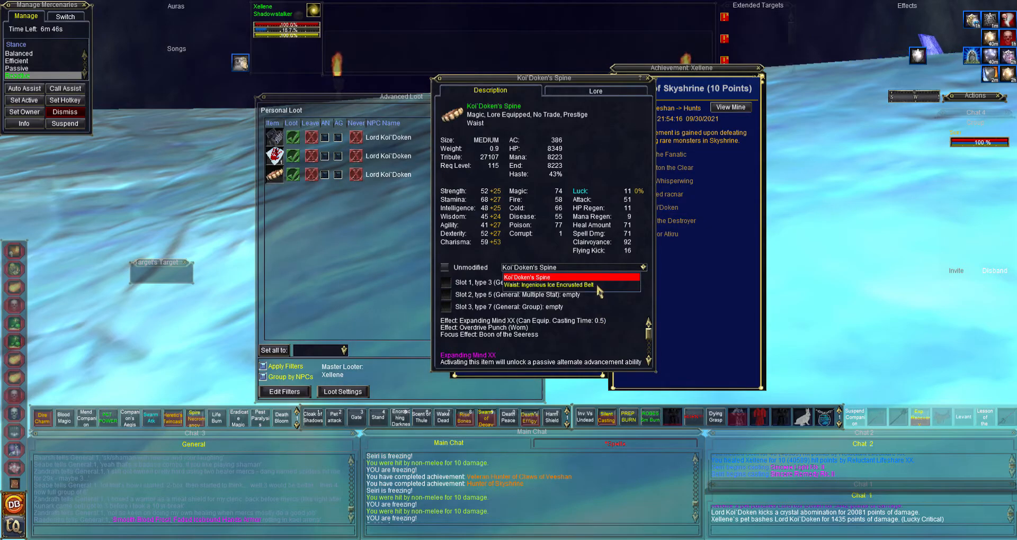
pyautogui.click(547, 285)
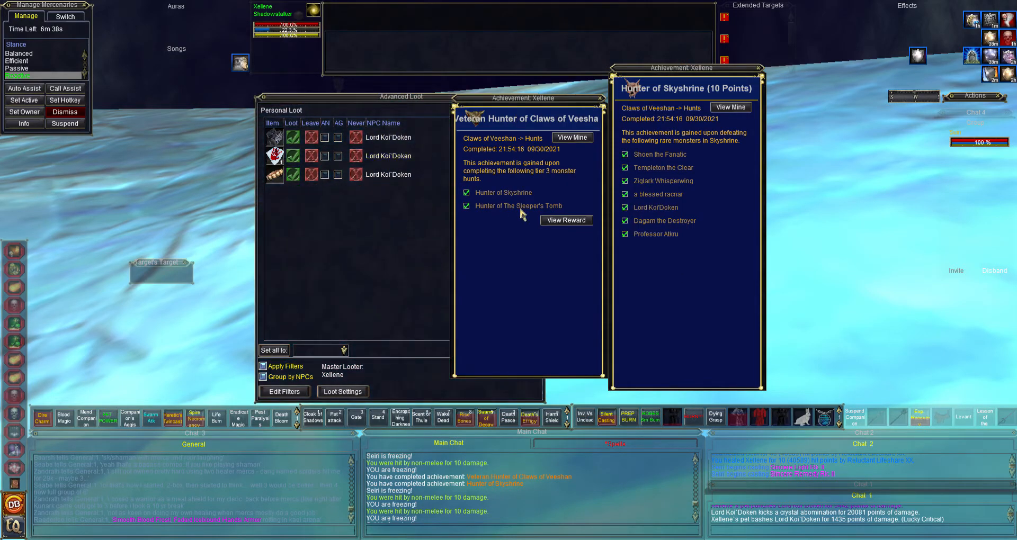
# - View the Veteran Hunter of Claws of Veeshan reward and inspect the rucksack
pyautogui.click(566, 220)
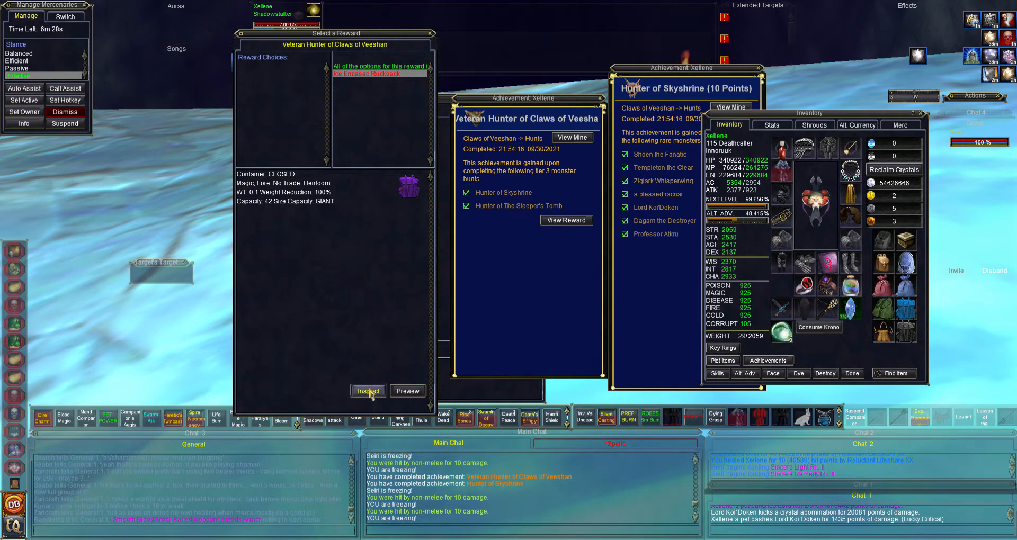
pyautogui.click(367, 391)
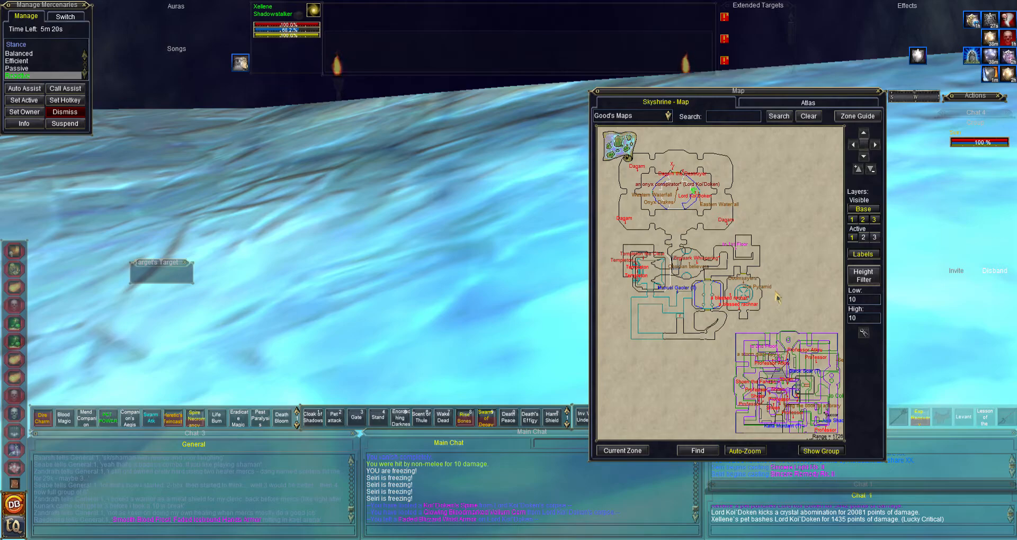
pyautogui.moveTo(374, 253)
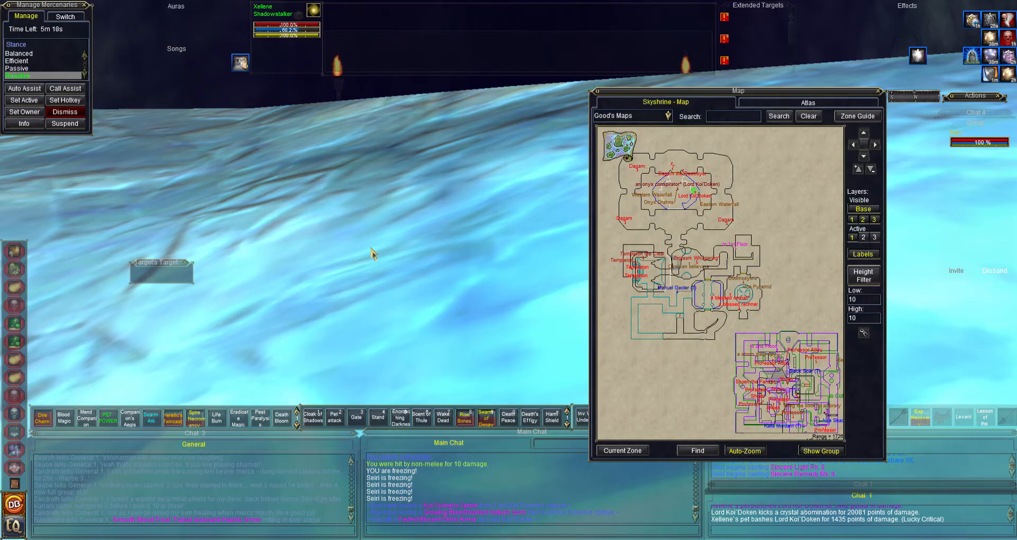
pyautogui.moveTo(654, 323)
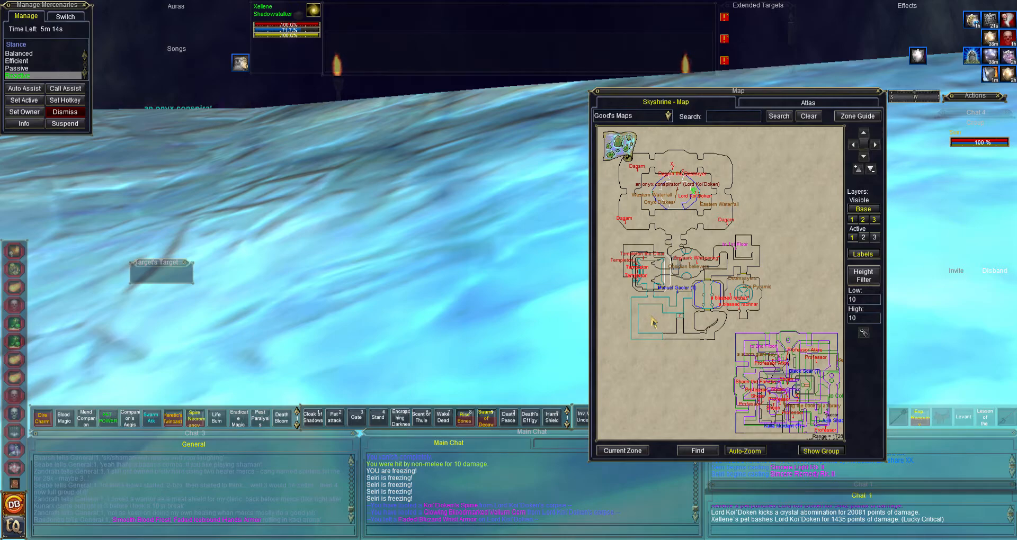
pyautogui.moveTo(672, 337)
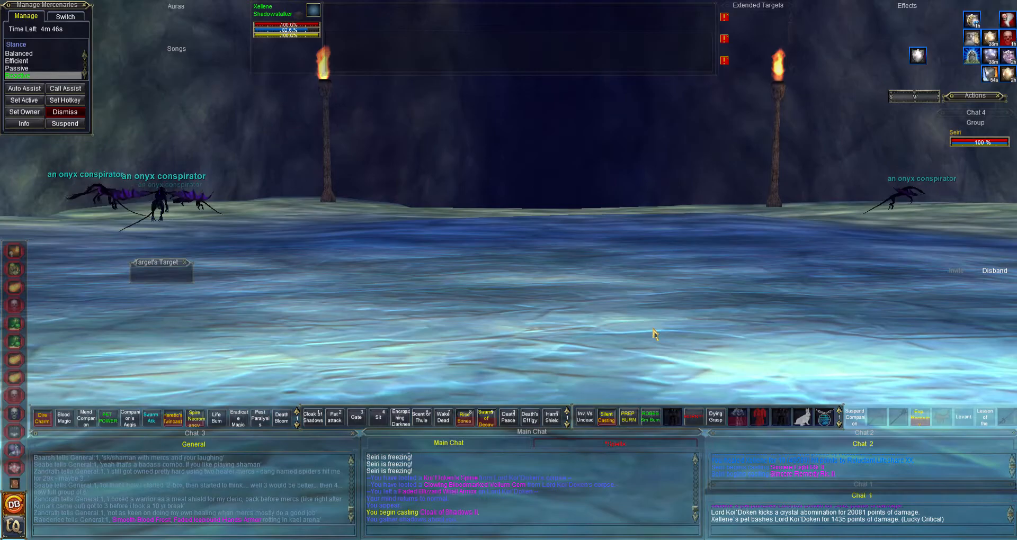
pyautogui.moveTo(561, 145)
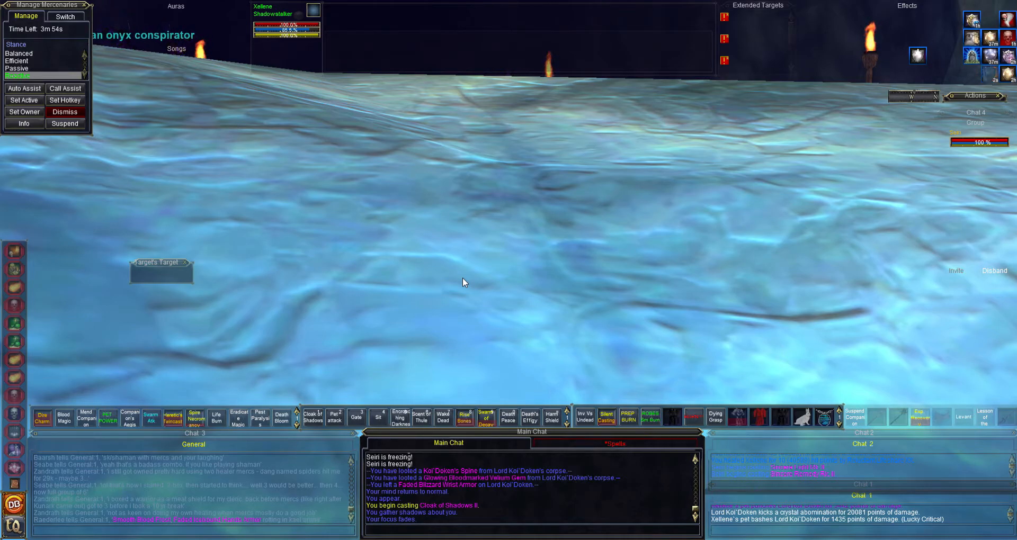
pyautogui.moveTo(453, 166)
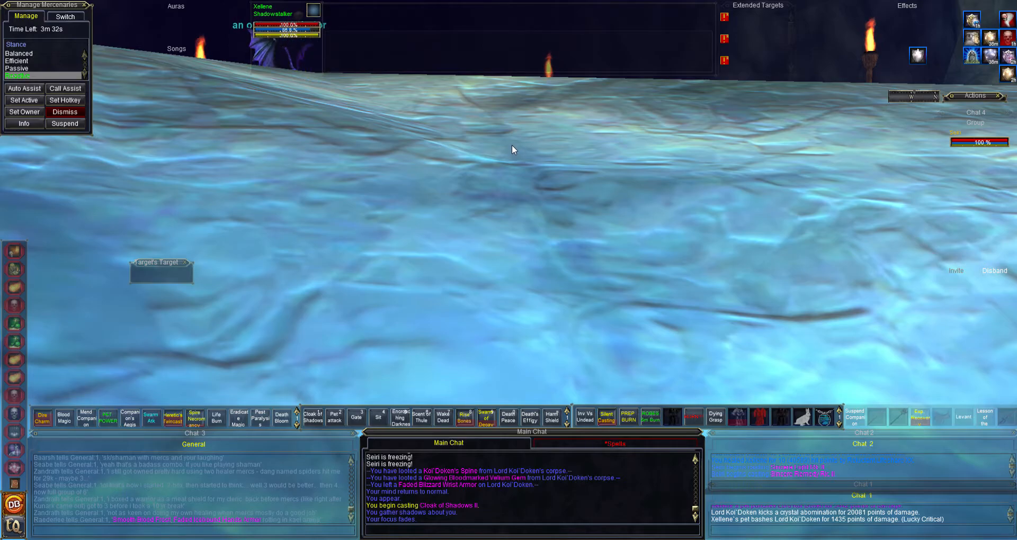
pyautogui.moveTo(510, 152)
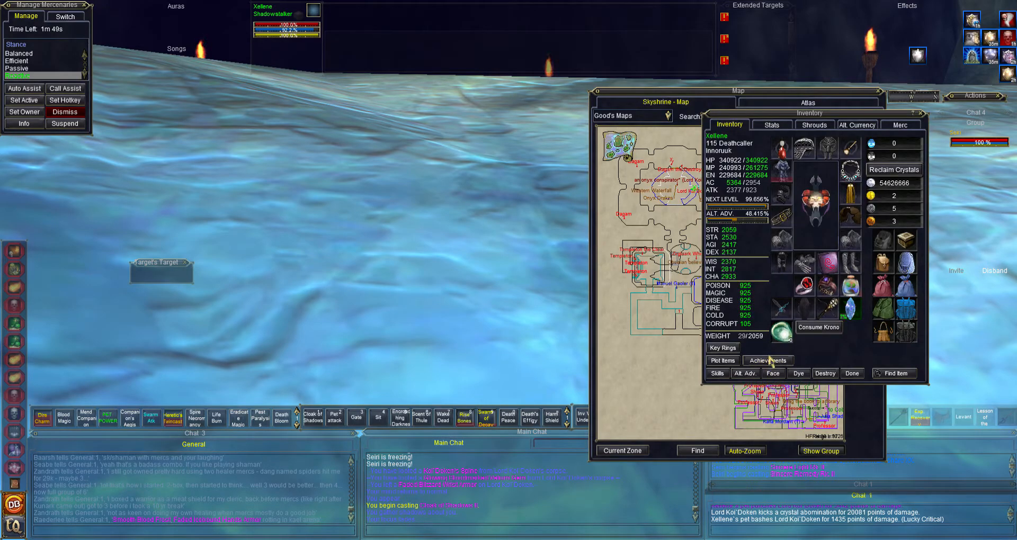
# - Open Achievements and collapse Dragon Necropolis to reveal completed Hunter of Skyshrine
pyautogui.click(768, 361)
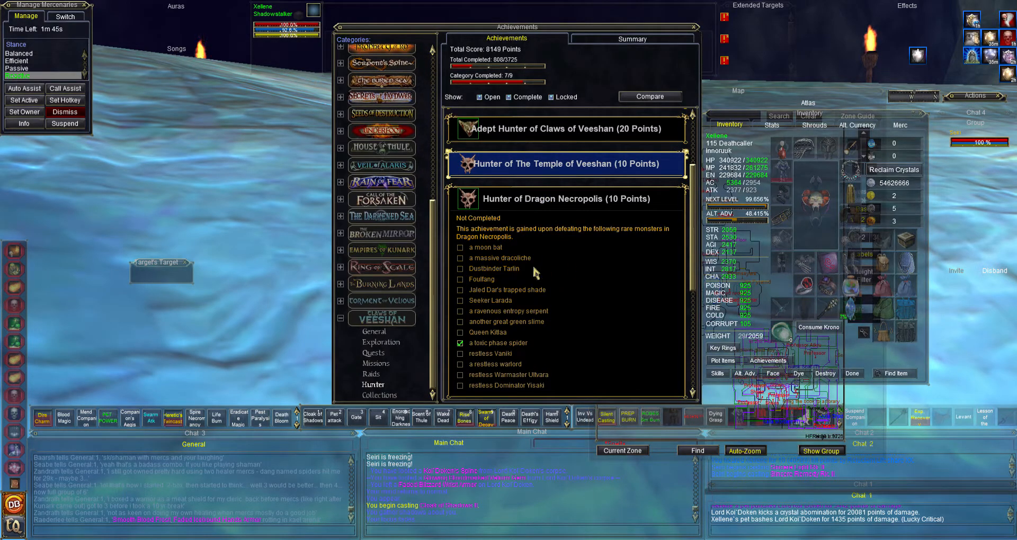
pyautogui.moveTo(550, 361)
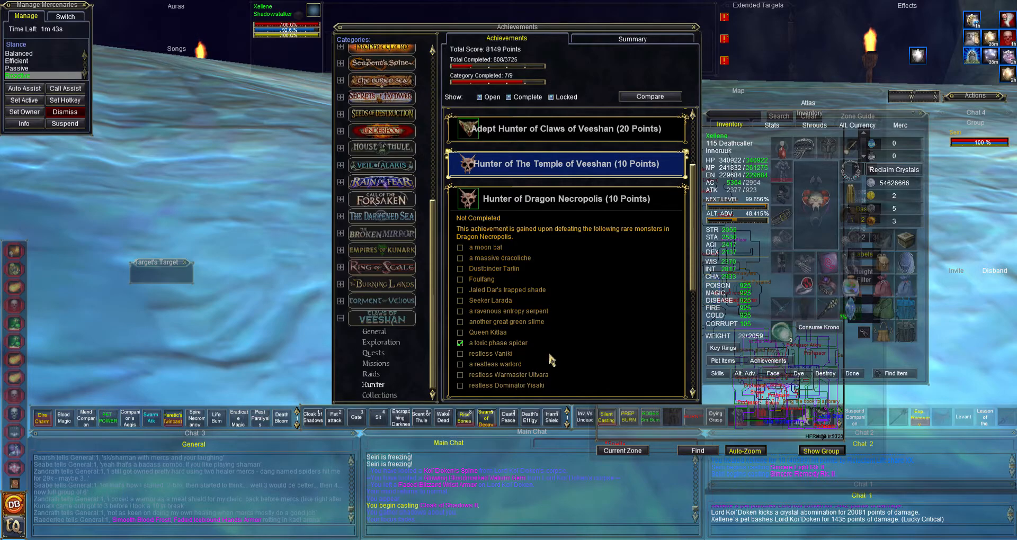
pyautogui.click(564, 199)
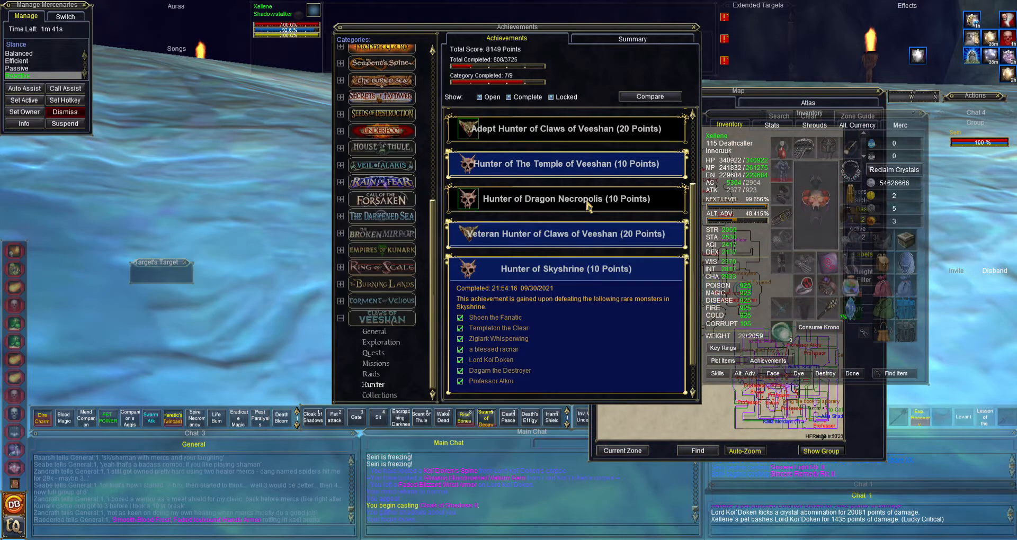
pyautogui.moveTo(656, 349)
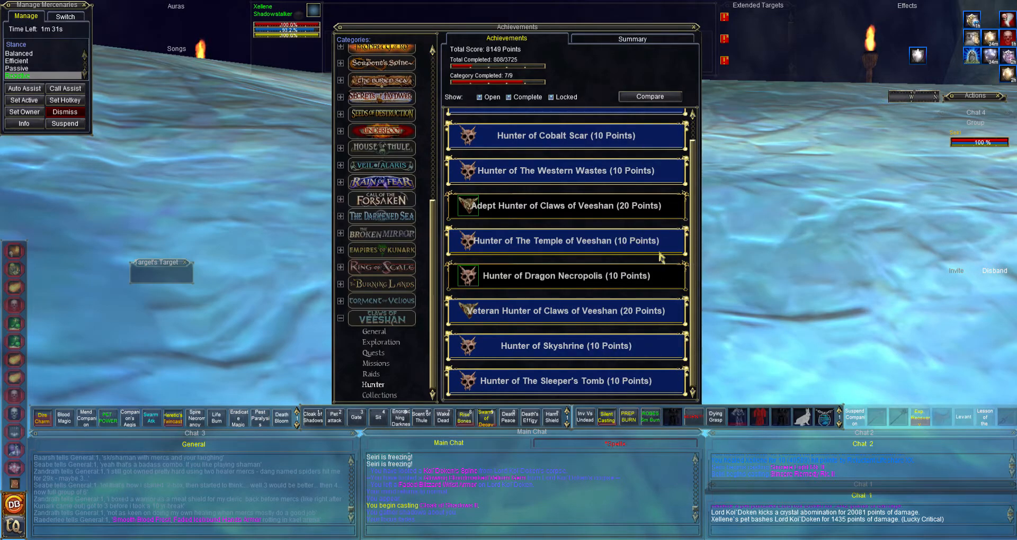
pyautogui.moveTo(599, 289)
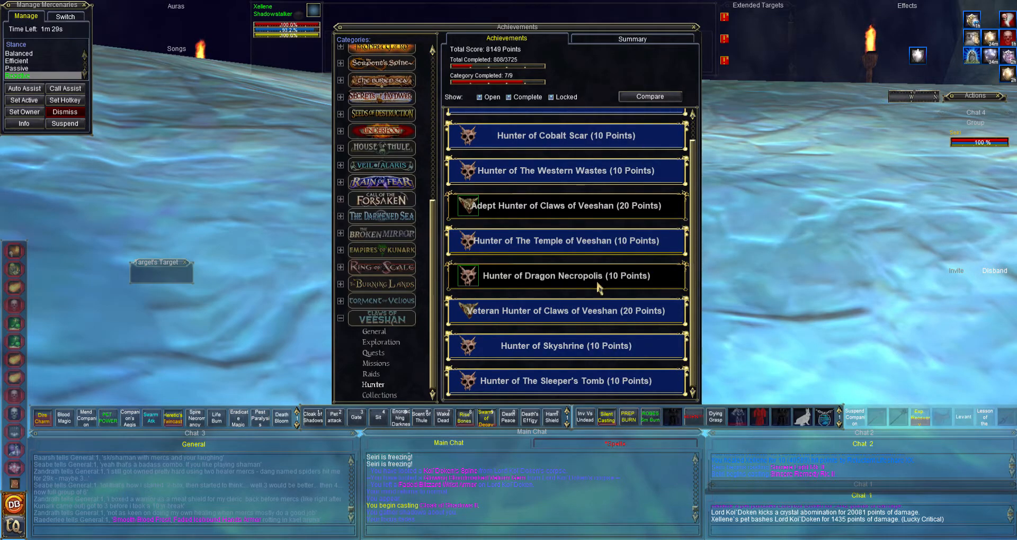